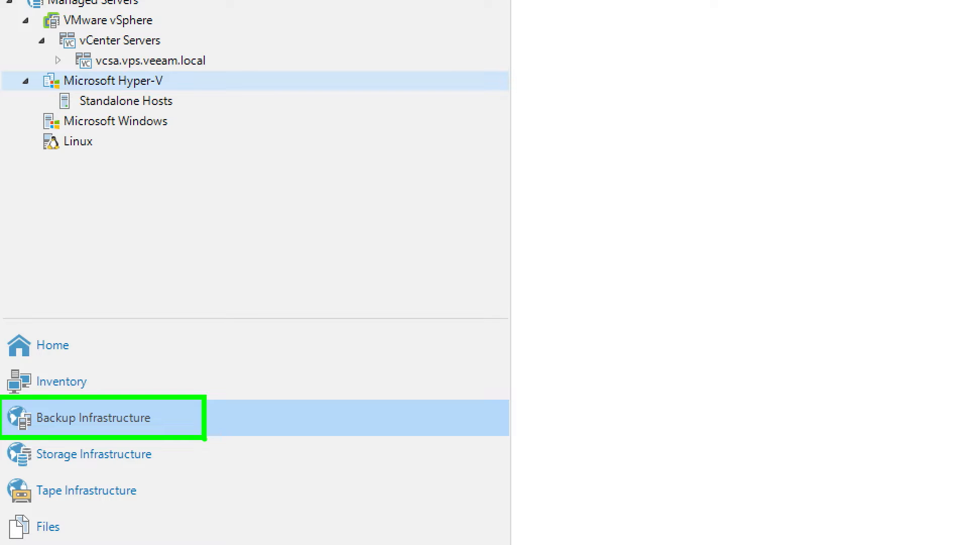
- From the backup infrastructure view, start adding a Hyper-V server, then cancel the wizard
click(78, 417)
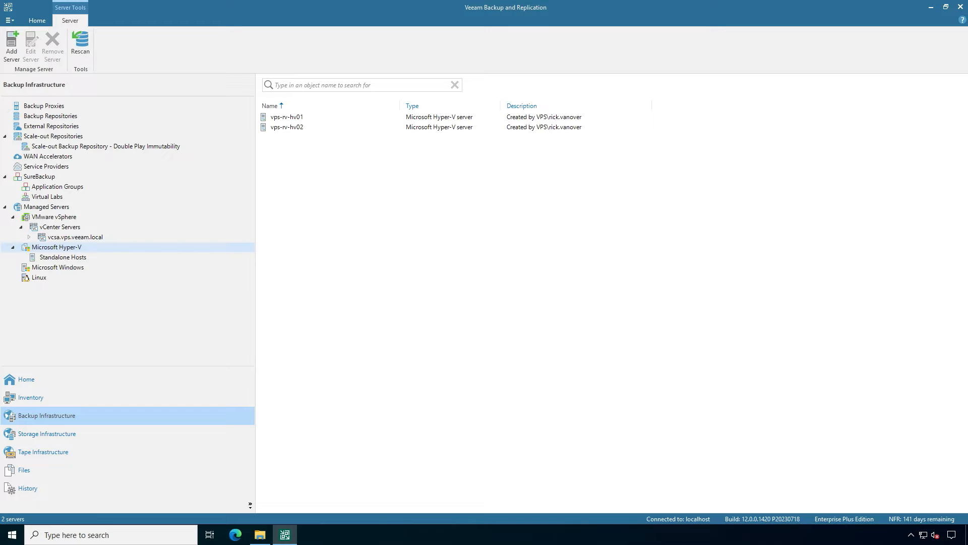
right_click(56, 247)
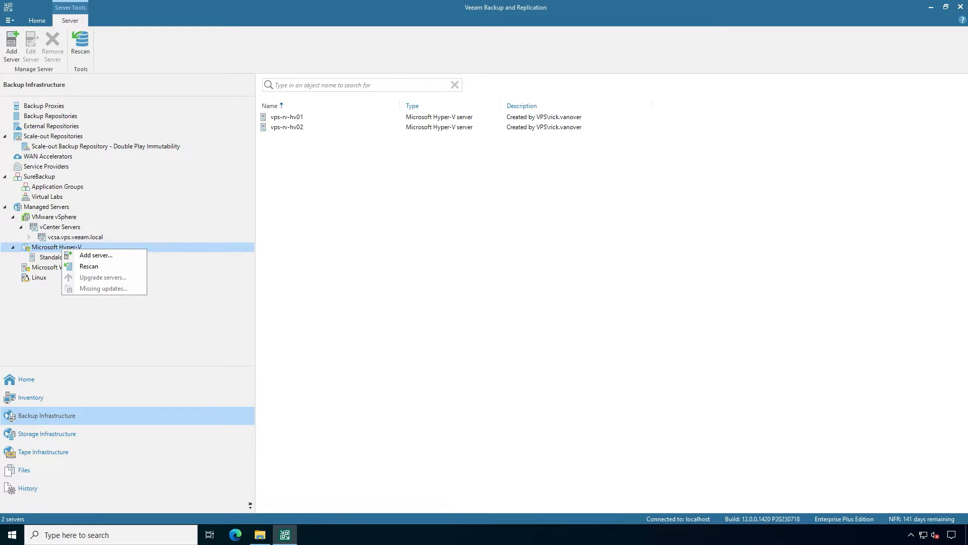
click(95, 255)
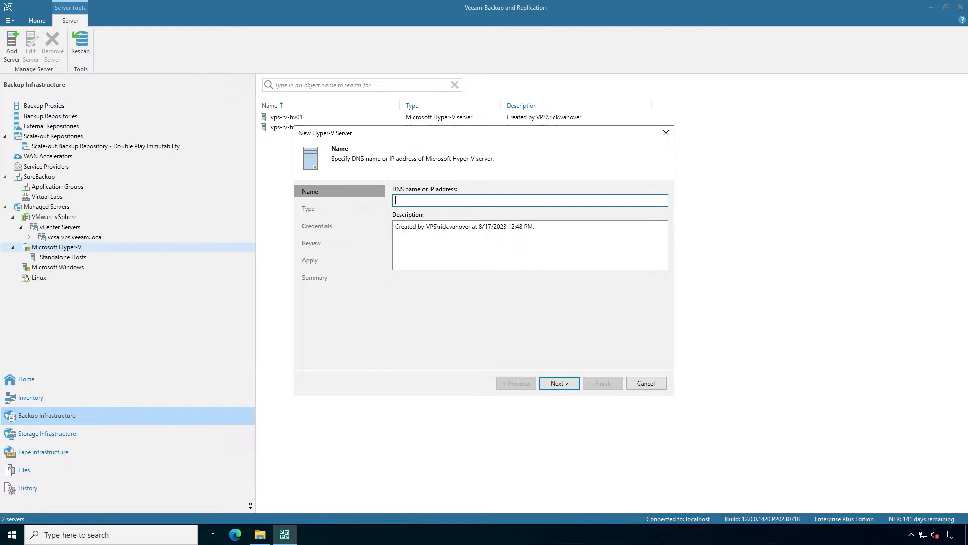
mouse_move(665, 132)
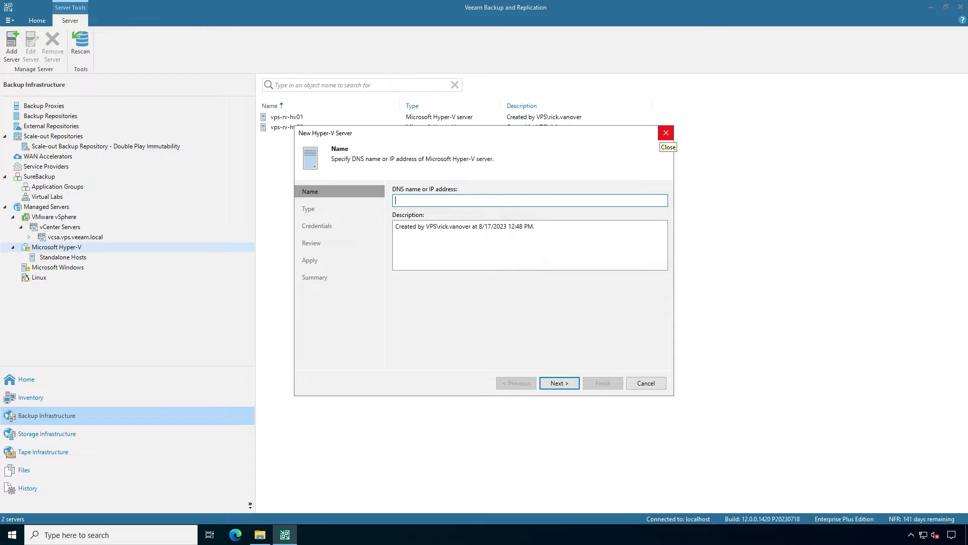
click(665, 132)
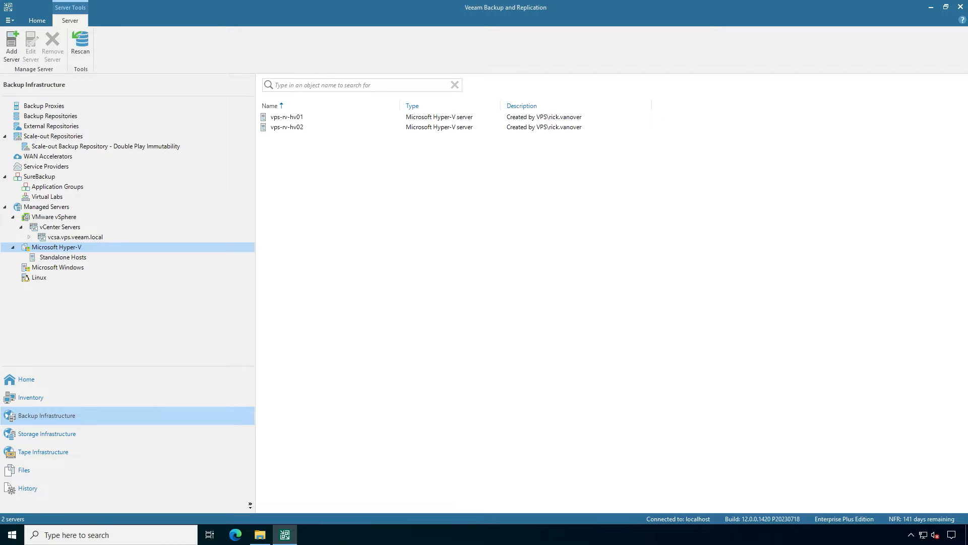
- From Managed Servers, start adding a Microsoft Hyper-V host, then close the wizard unchanged
right_click(44, 207)
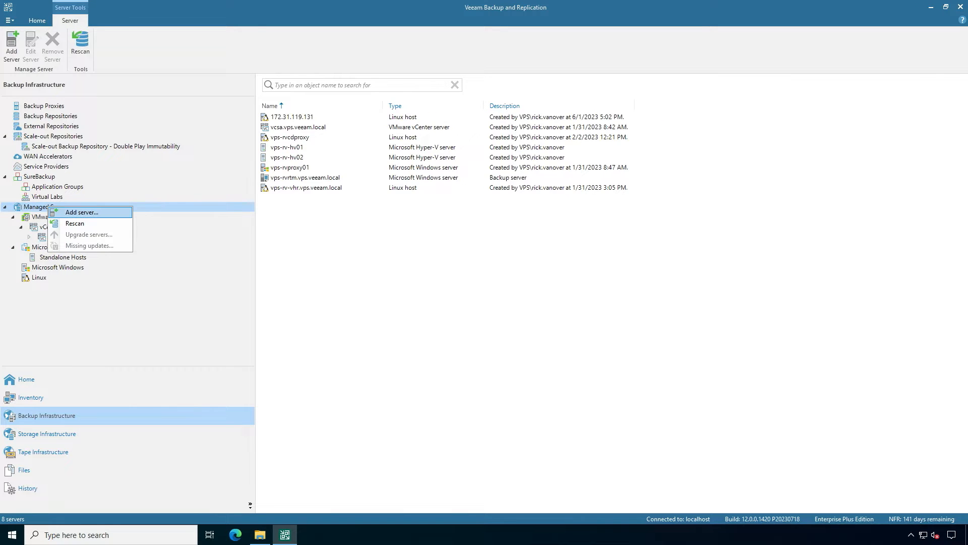
click(79, 212)
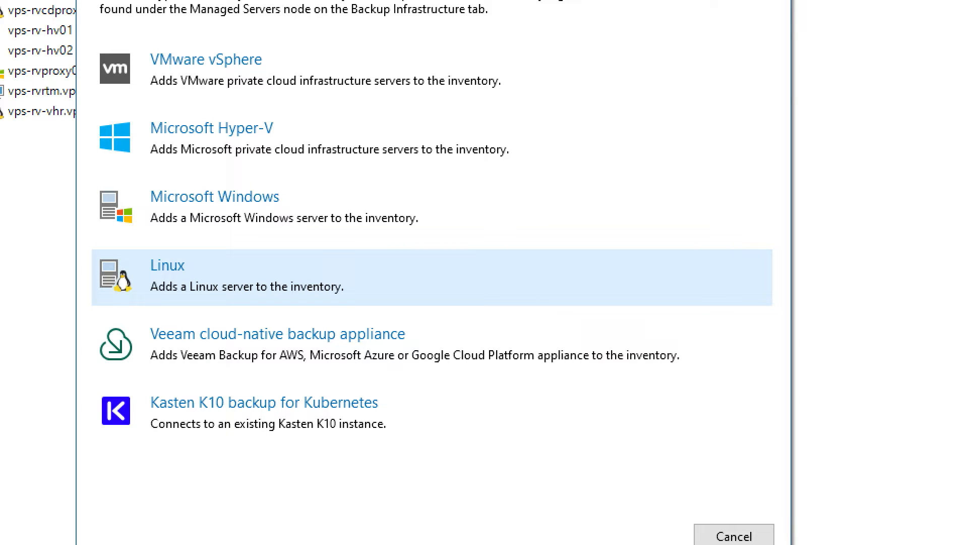
click(167, 265)
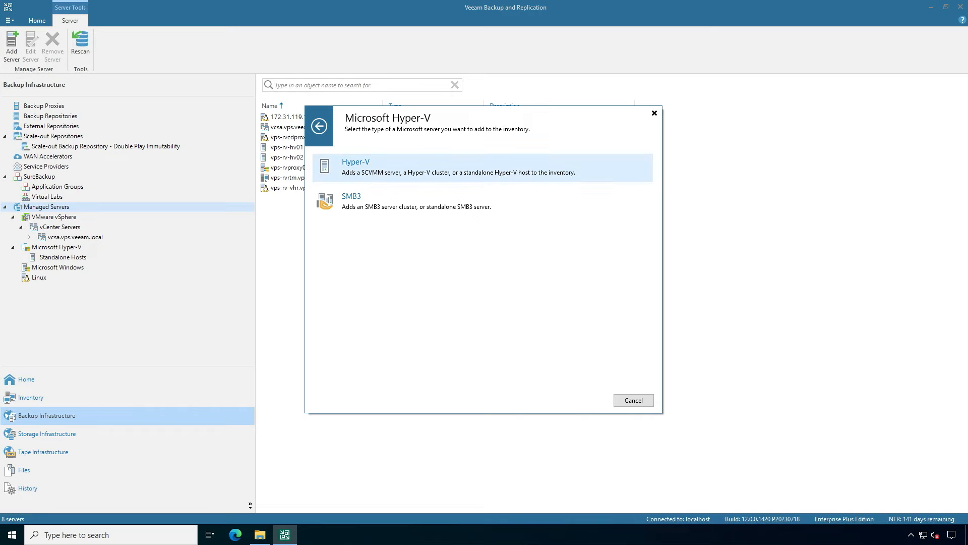
click(355, 167)
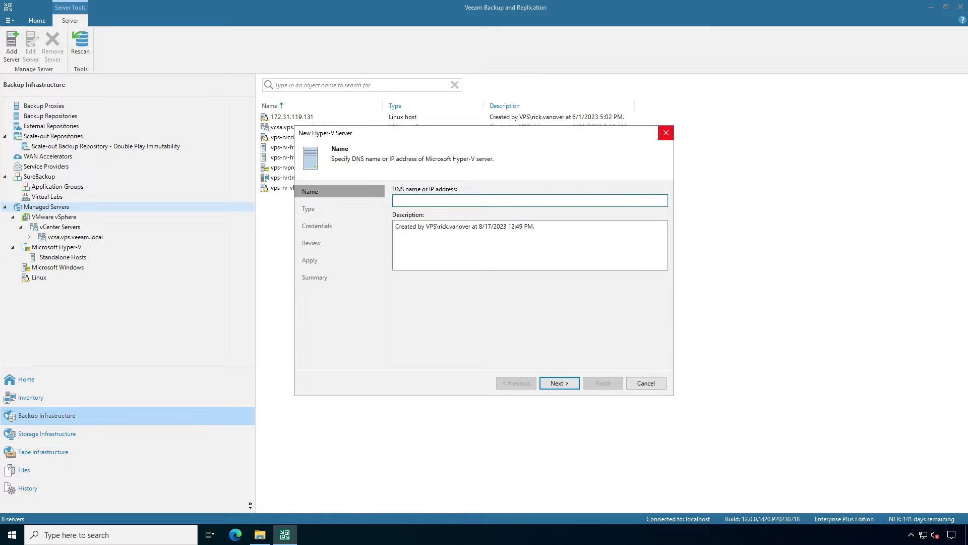
click(646, 383)
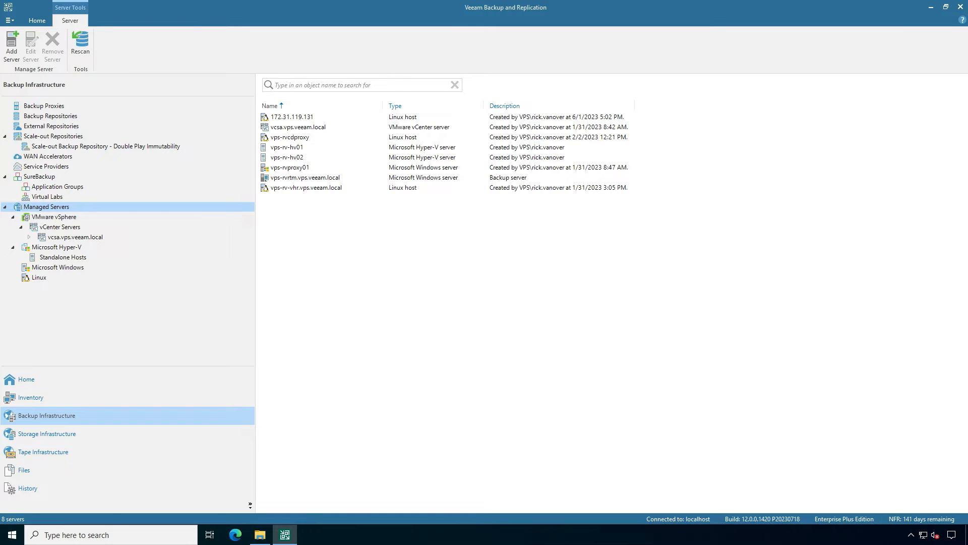
- Open the edit wizard for the 'Example 16 - Hyper-V VMs' job from the Jobs list
click(62, 256)
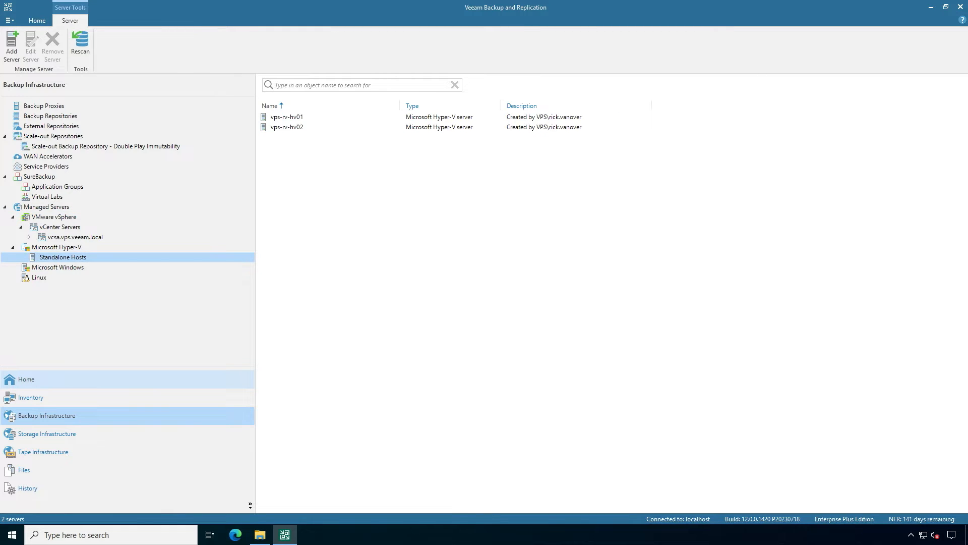
click(25, 378)
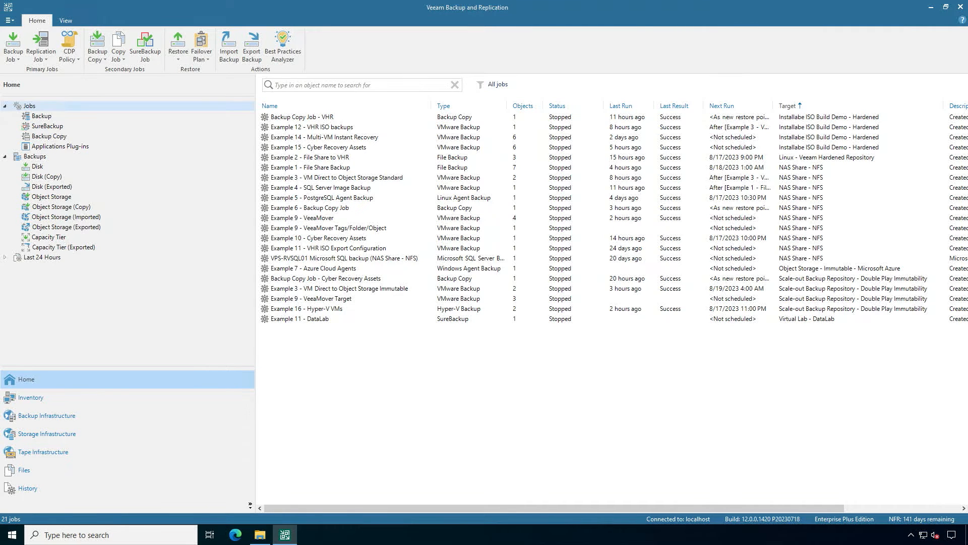
right_click(303, 308)
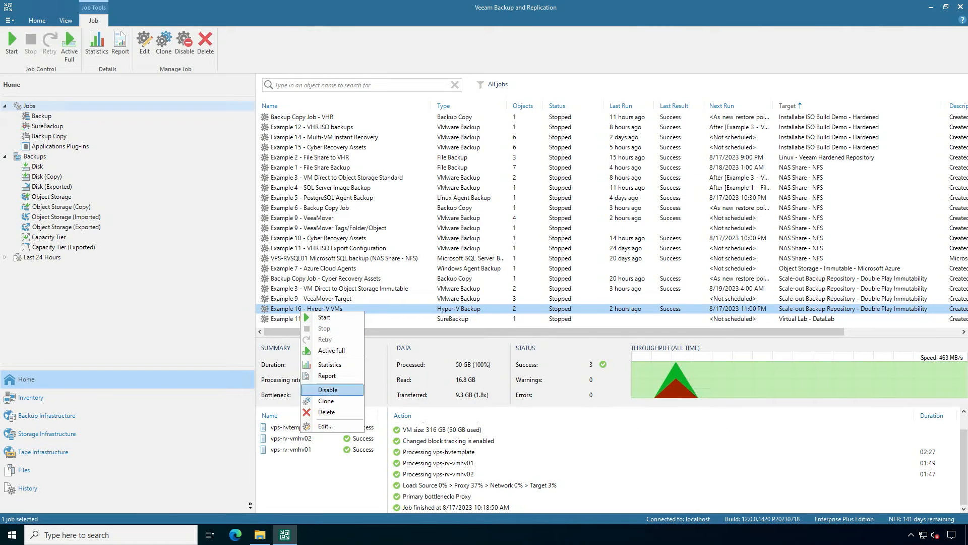
click(325, 426)
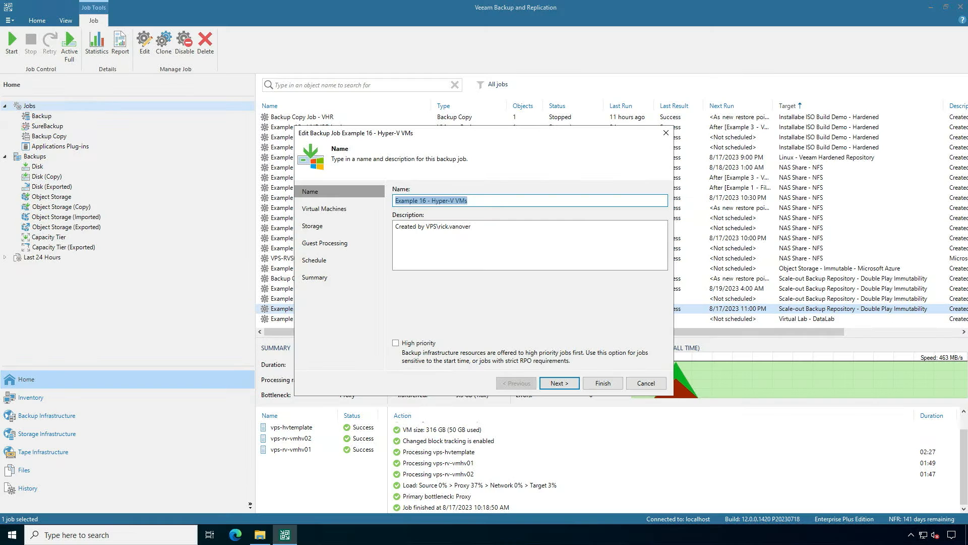
- Review the job description, go to Virtual Machines, and open the Add Objects picker
click(525, 227)
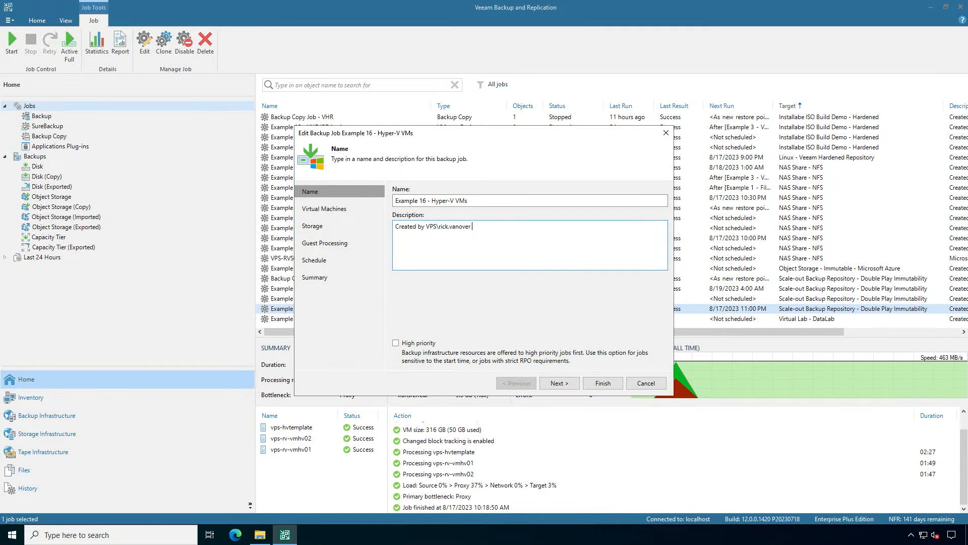
click(558, 383)
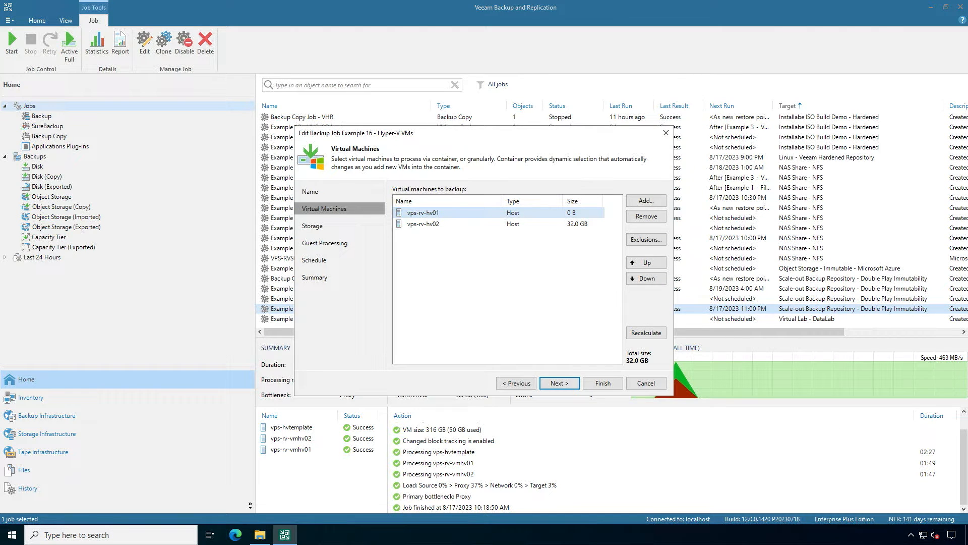
click(645, 200)
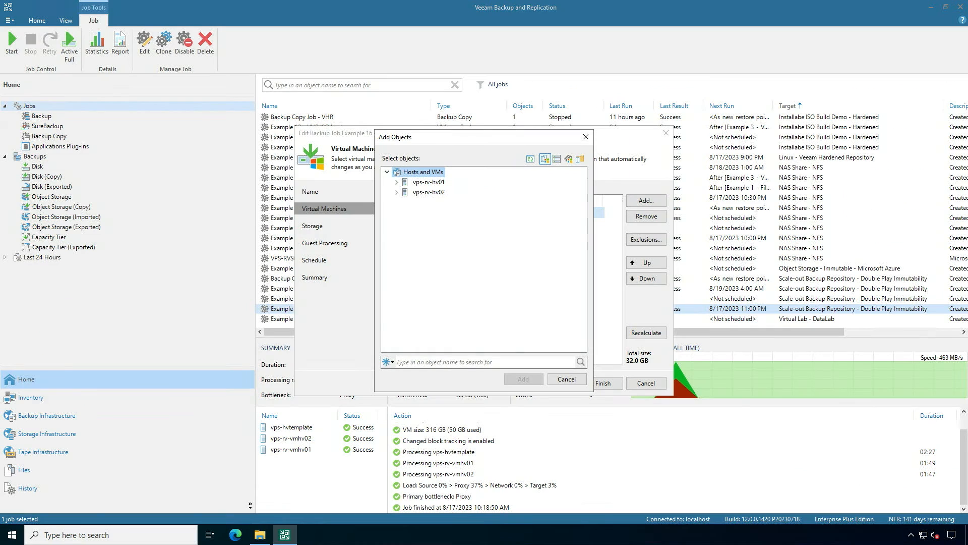
- Expand both hosts in Add Objects, then cancel without adding any VMs
click(396, 192)
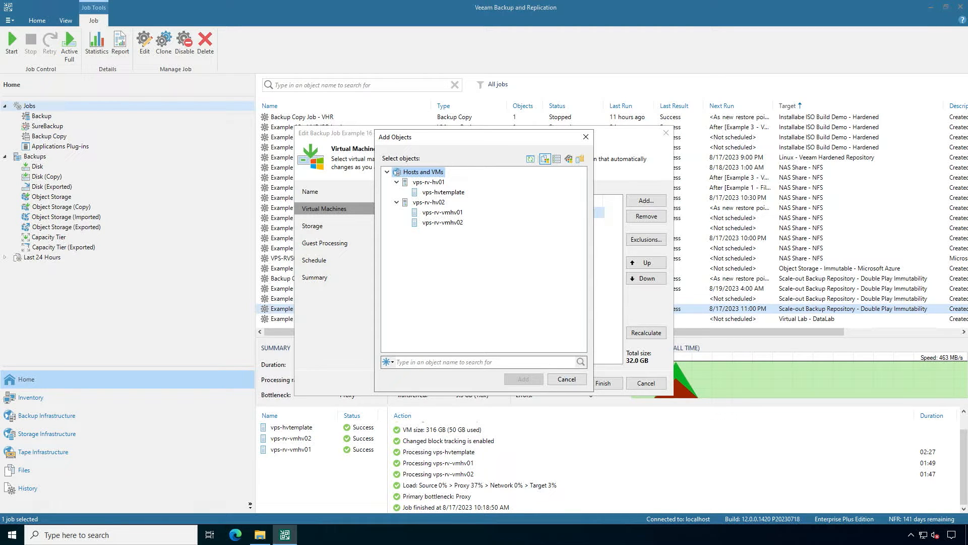
click(523, 379)
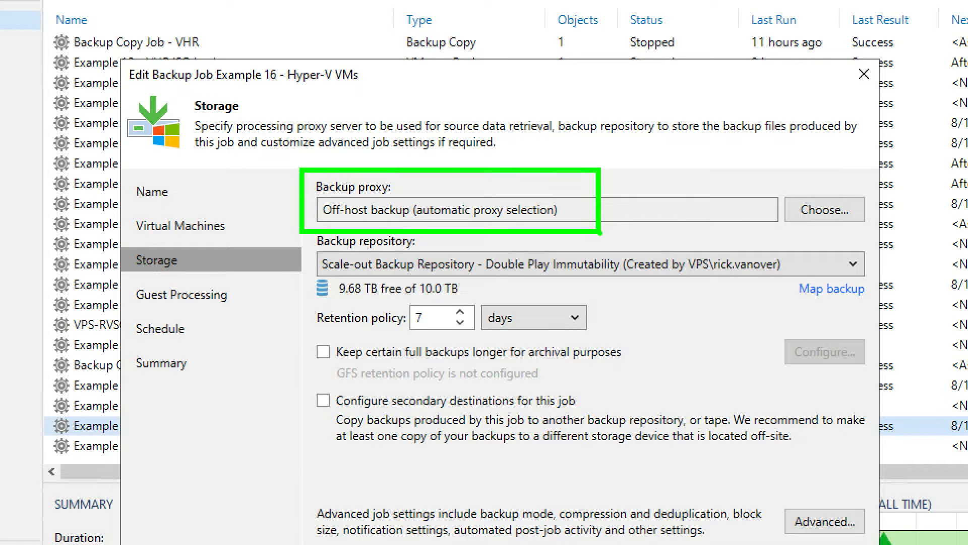
- Open the Backup repository dropdown with the Double Play Immutability scale-out repository still selected
click(823, 209)
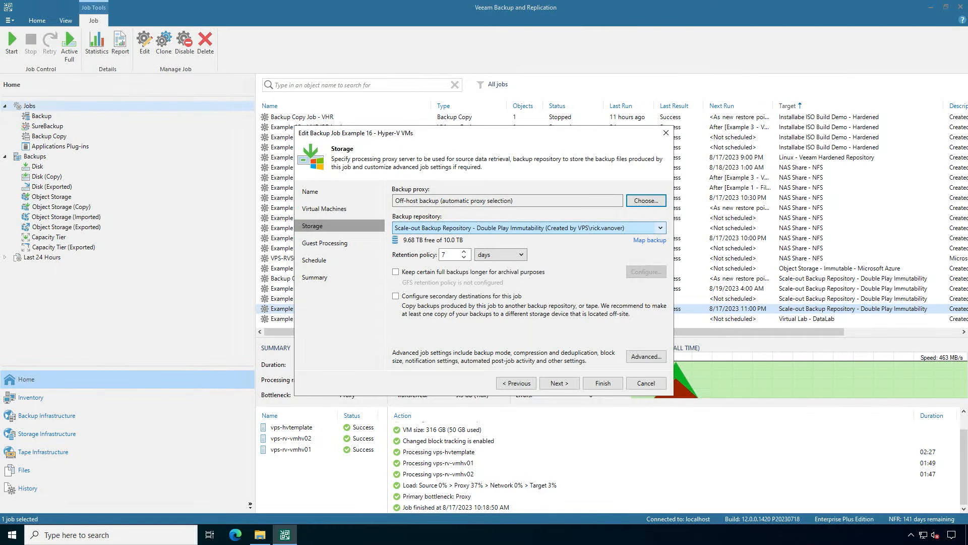
click(660, 227)
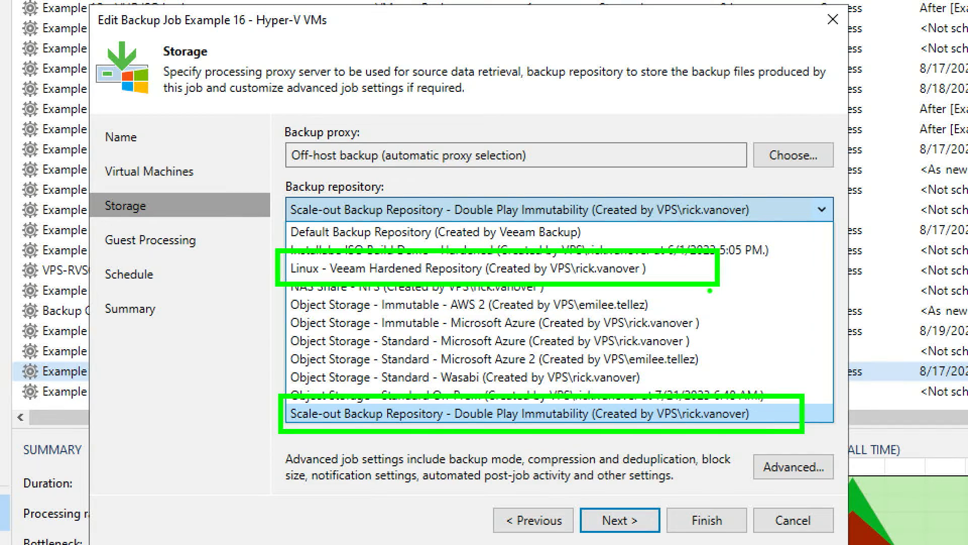
- Close the repository list, keeping the scale-out repository as the job's target
click(524, 414)
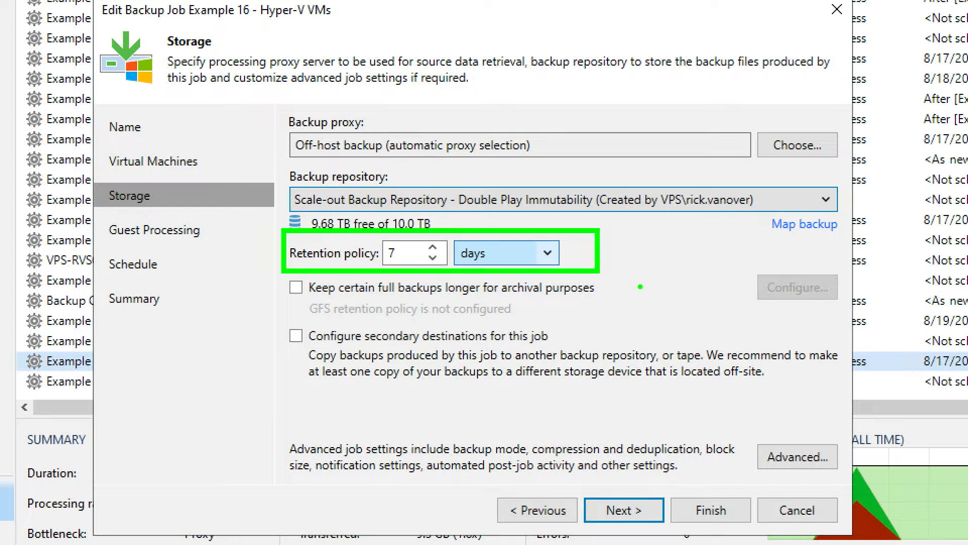
mouse_move(338, 176)
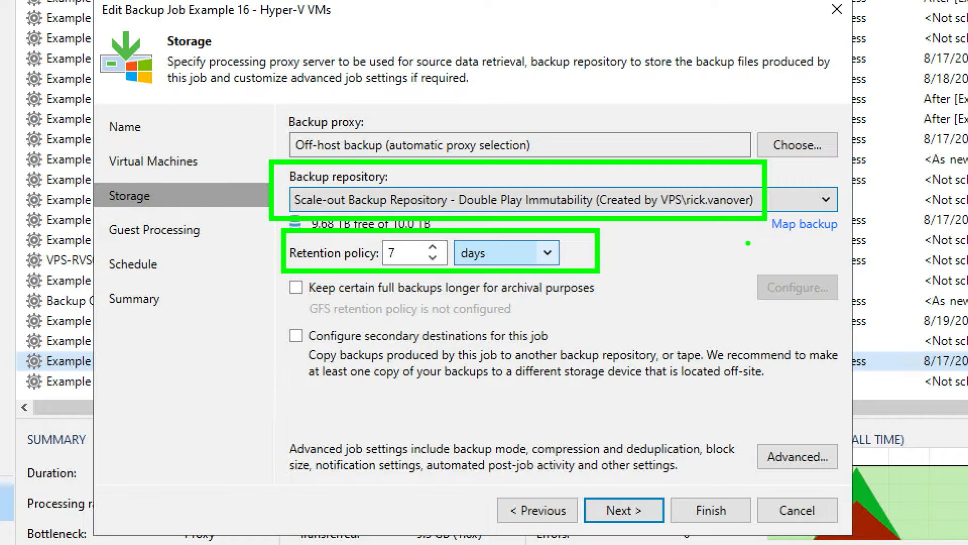
mouse_move(745, 247)
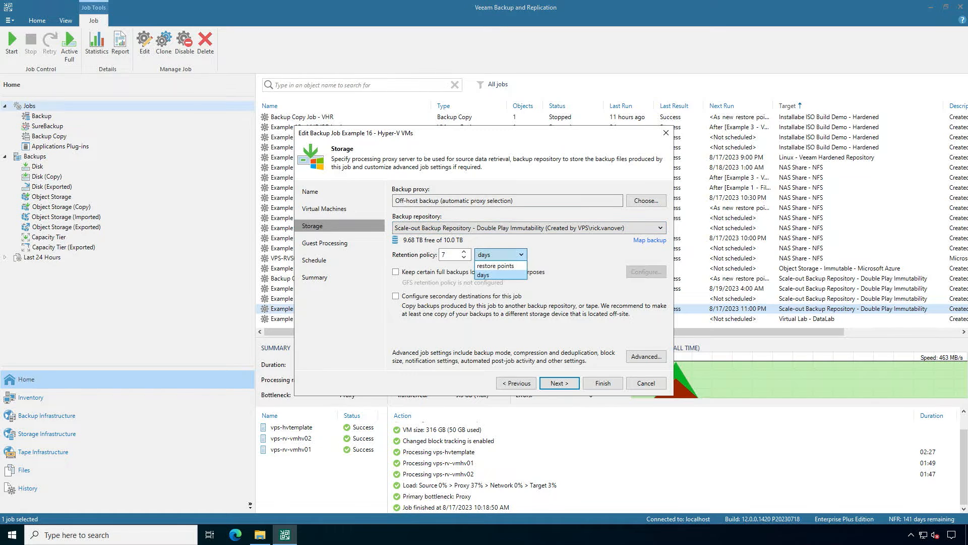
- Switch the retention unit from days to restore points and set it to 28
click(498, 253)
text(21)
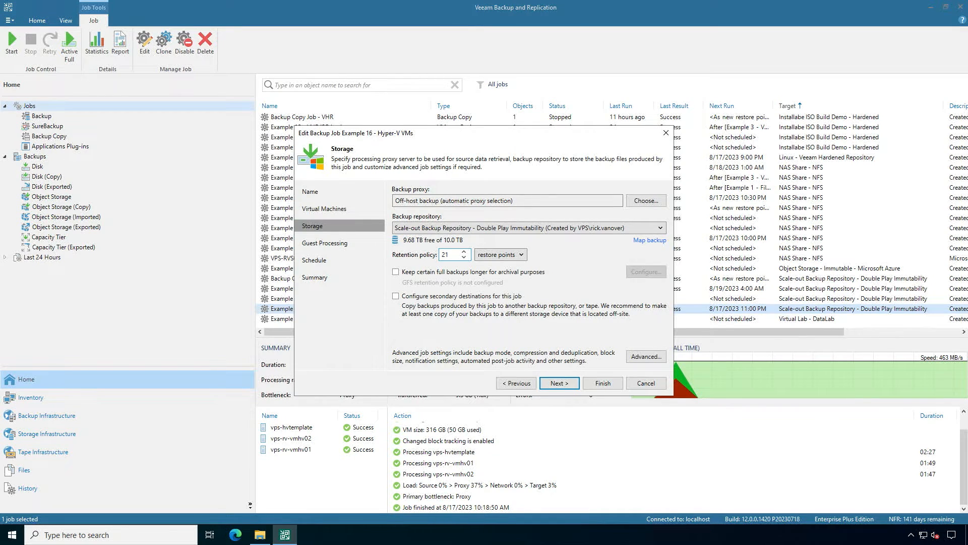
click(463, 251)
text(28)
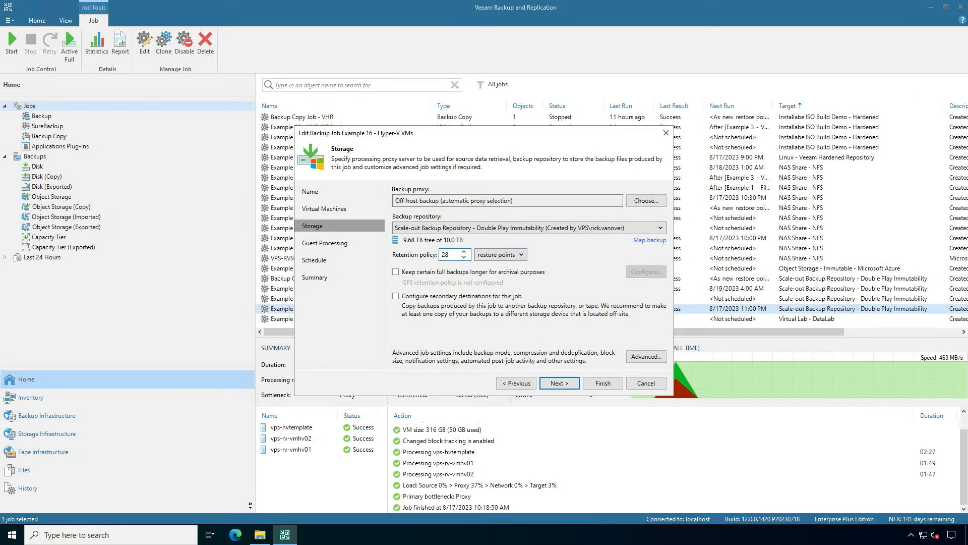
- Enable GFS archival full backups, keeping 4 weekly and 12 monthly
click(395, 272)
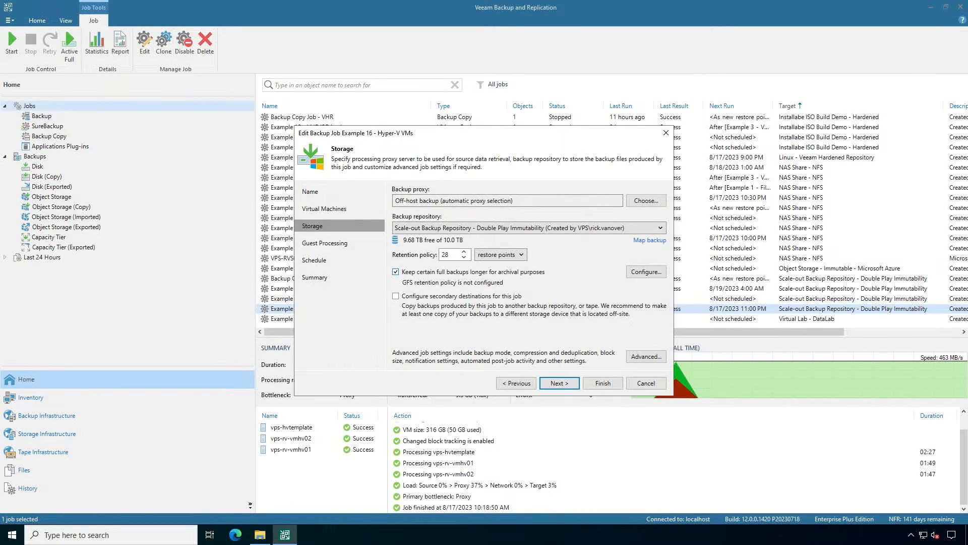
click(644, 271)
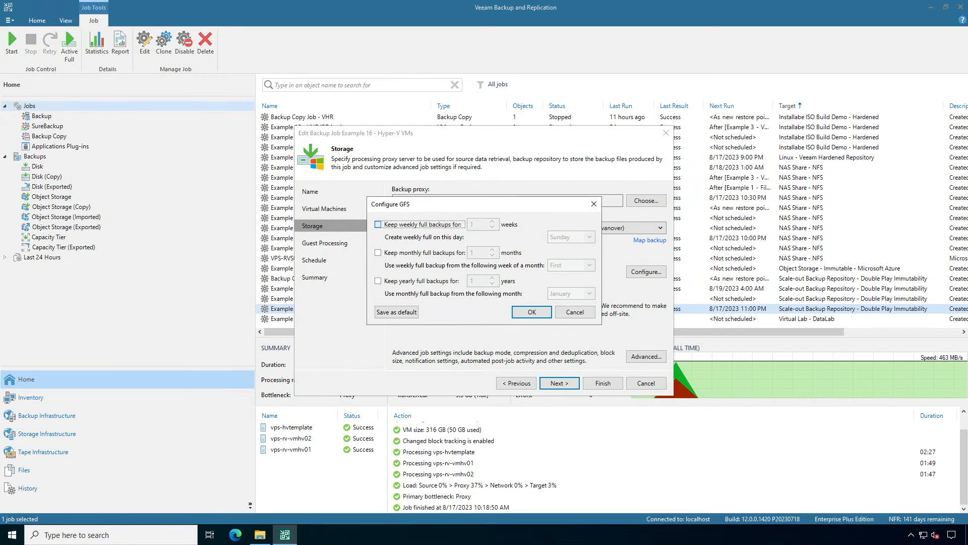
click(377, 224)
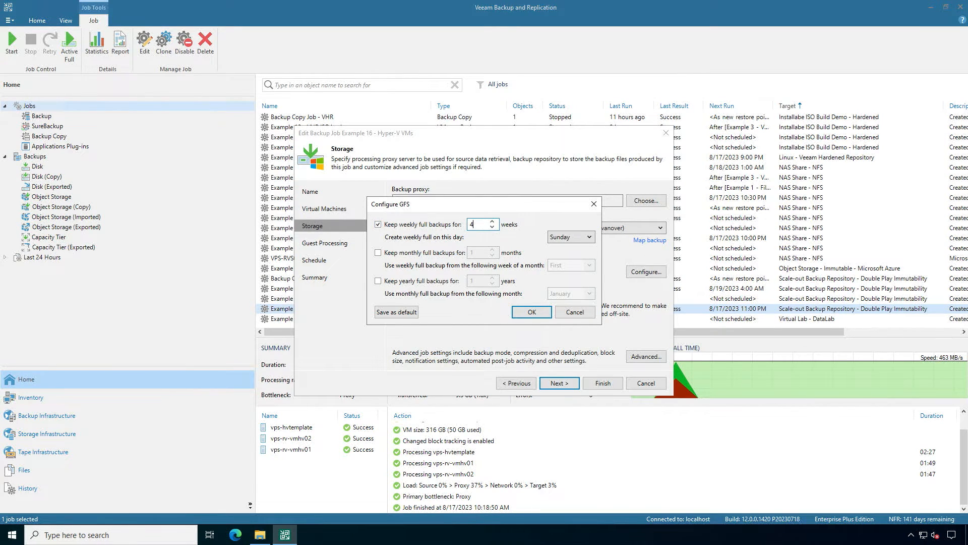
click(378, 253)
text(2)
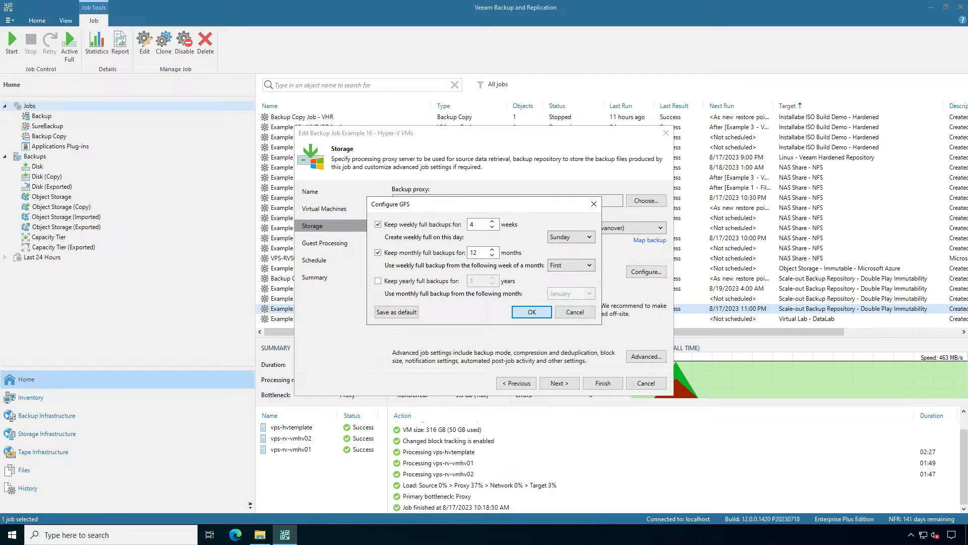
click(530, 312)
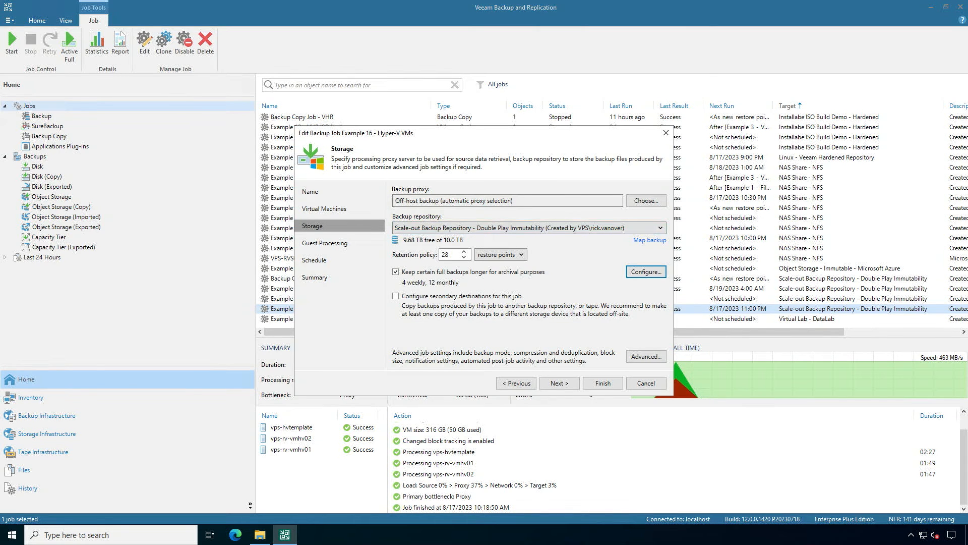
- On Guest Processing, open the first VM's application-aware processing settings
click(557, 382)
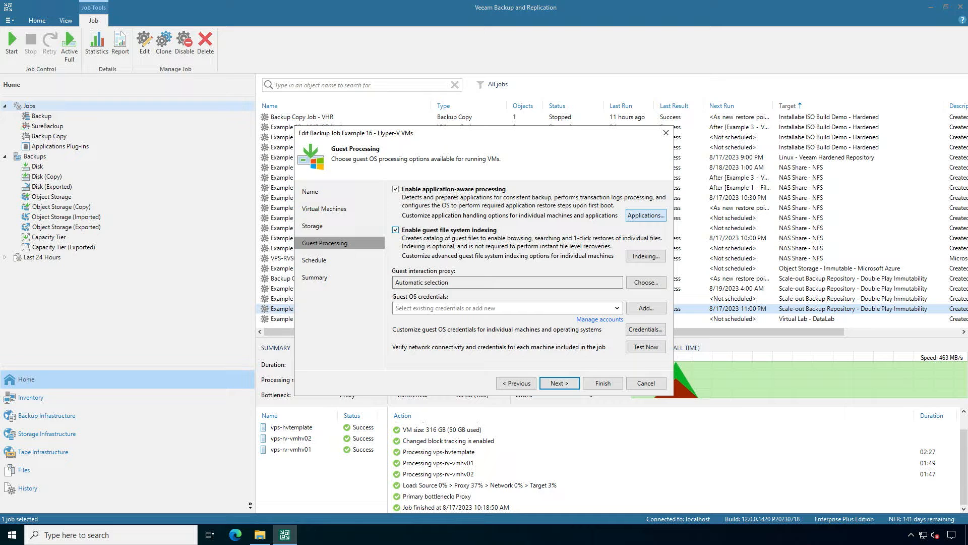
click(646, 215)
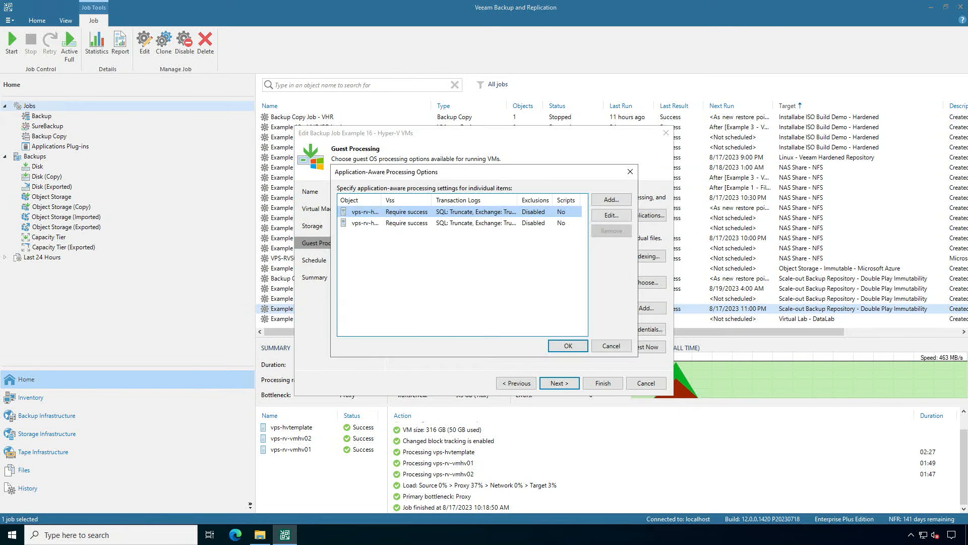
click(363, 211)
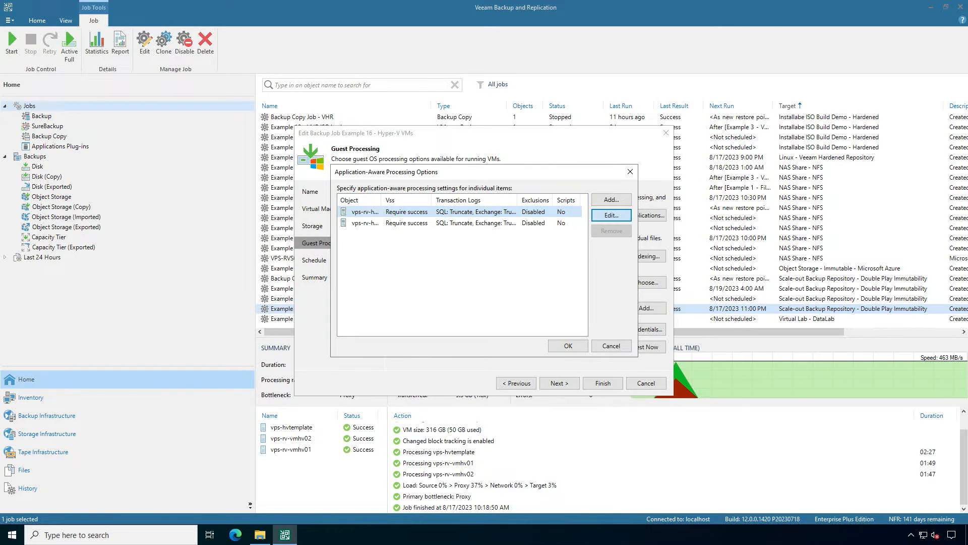
click(610, 215)
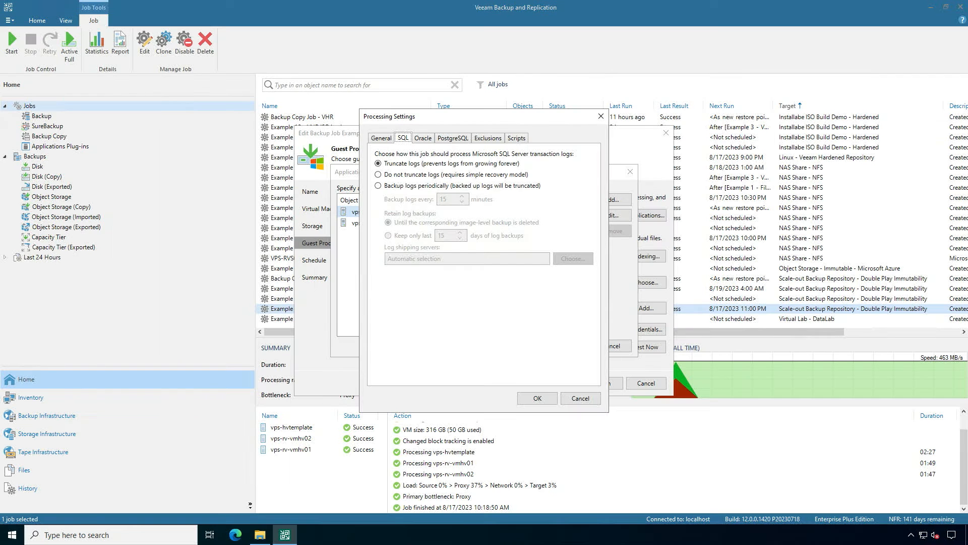
mouse_move(597, 116)
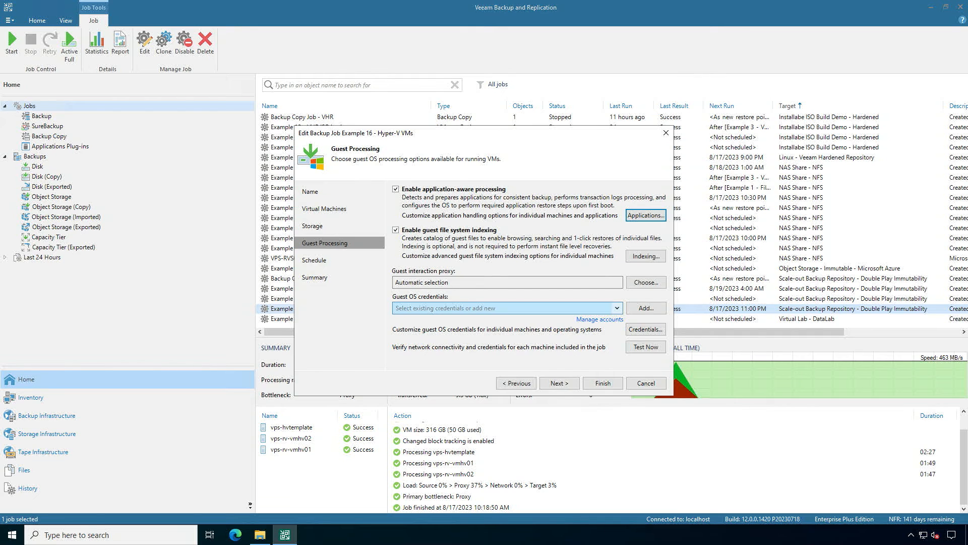
- Select a saved guest OS credential, then proceed to the daily 11:00 PM schedule page
click(615, 308)
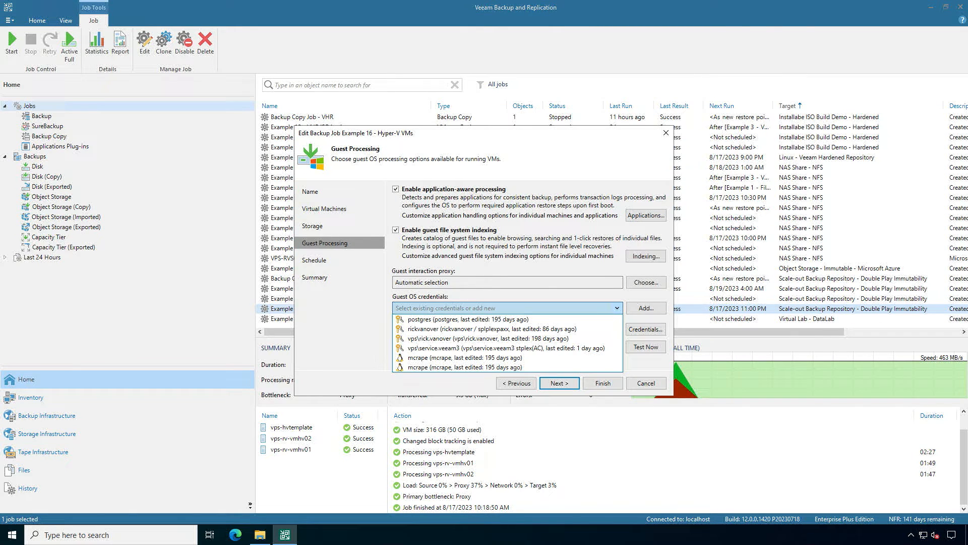
click(470, 338)
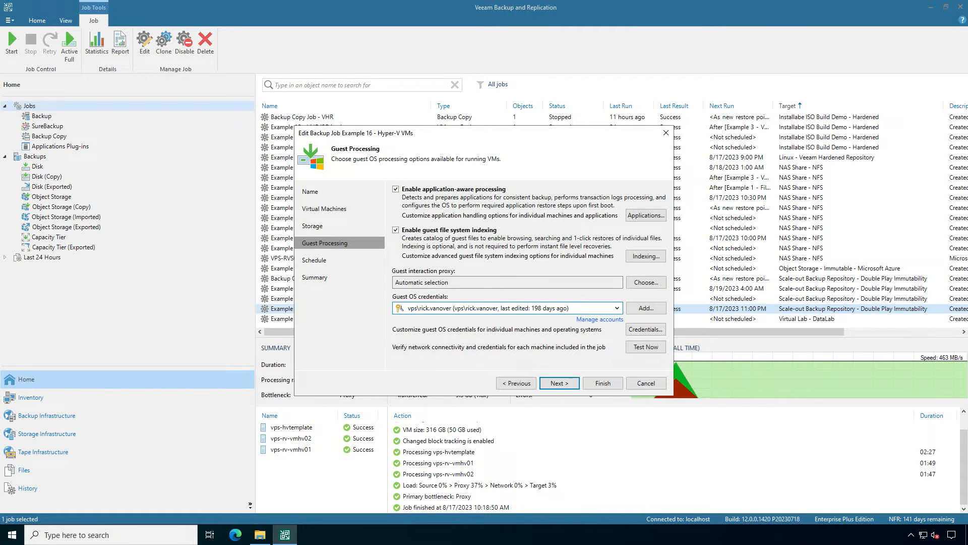
click(644, 328)
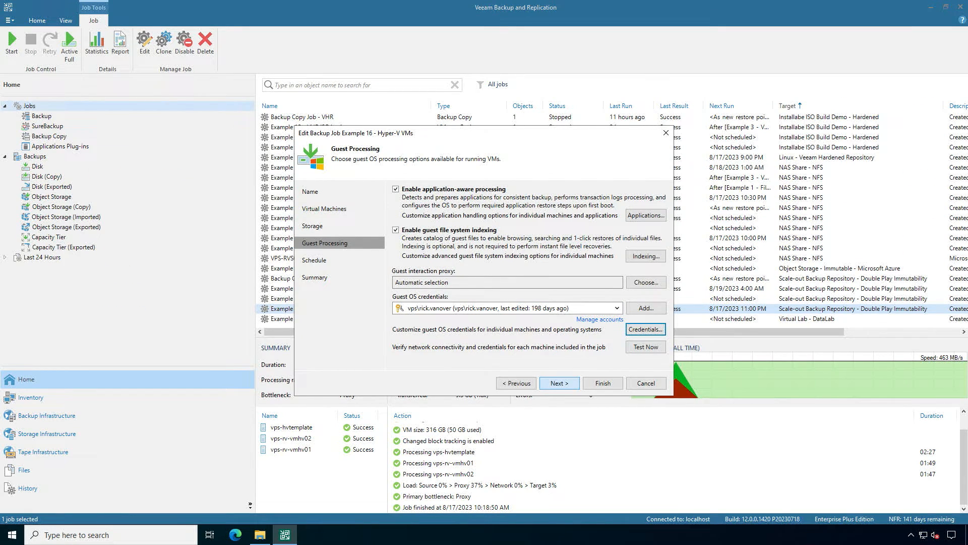
click(556, 382)
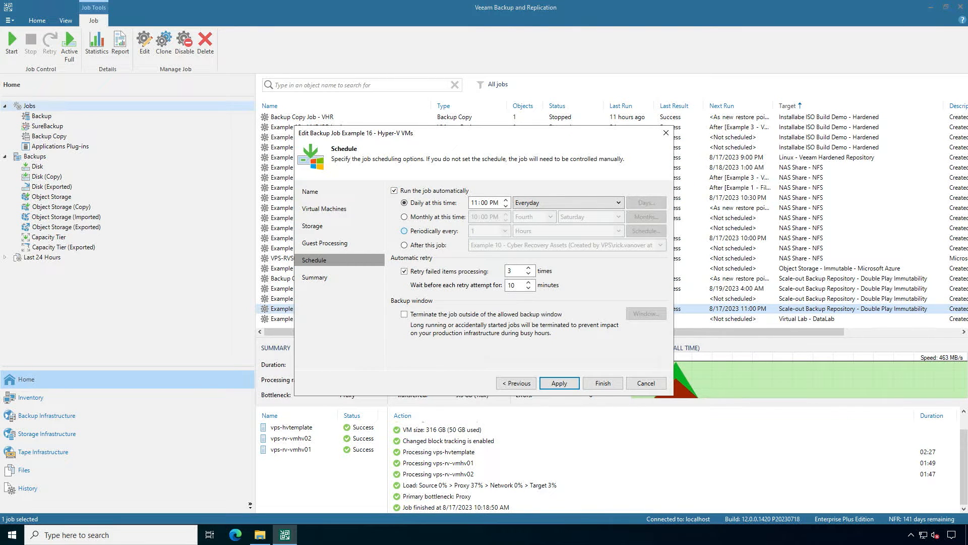
- Schedule the job periodically every 6 hours, terminating it outside the allowed backup window
click(405, 231)
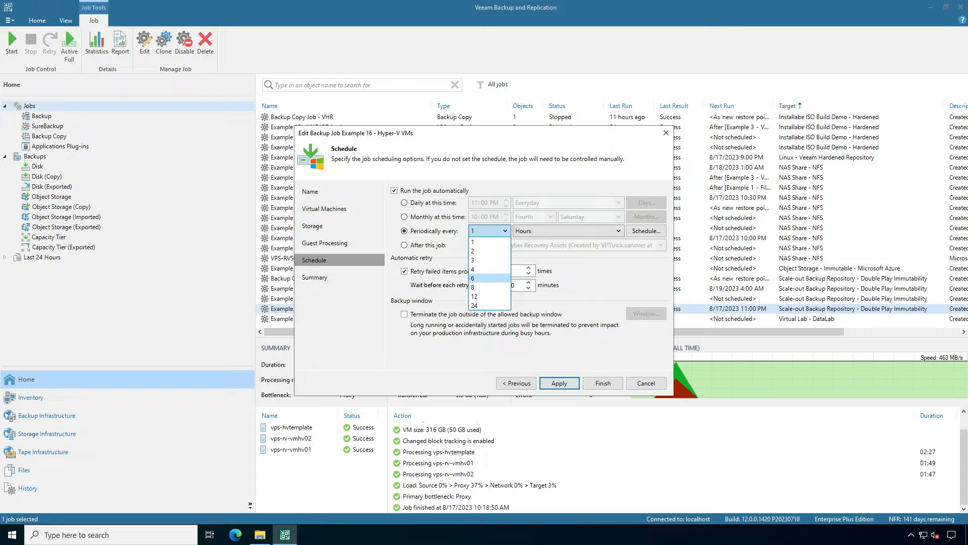
click(473, 279)
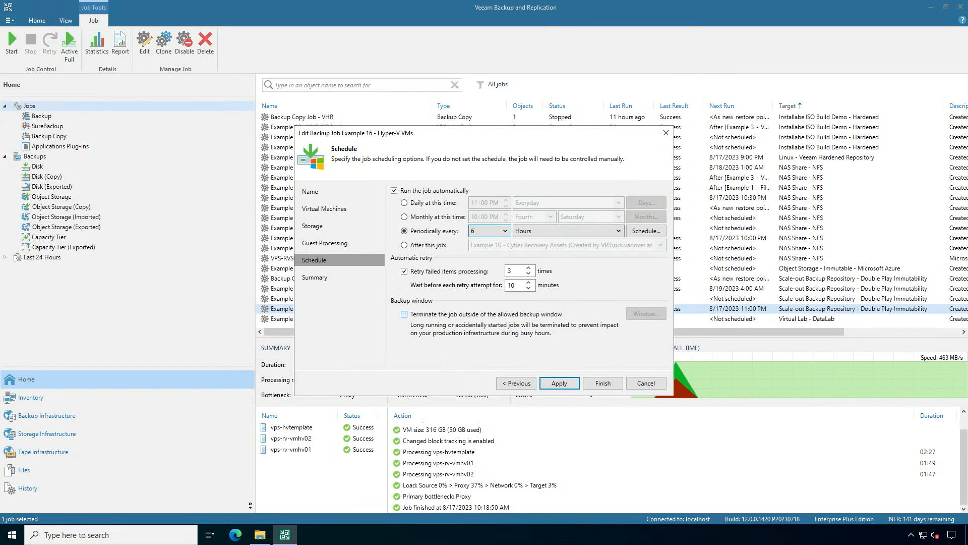
click(404, 314)
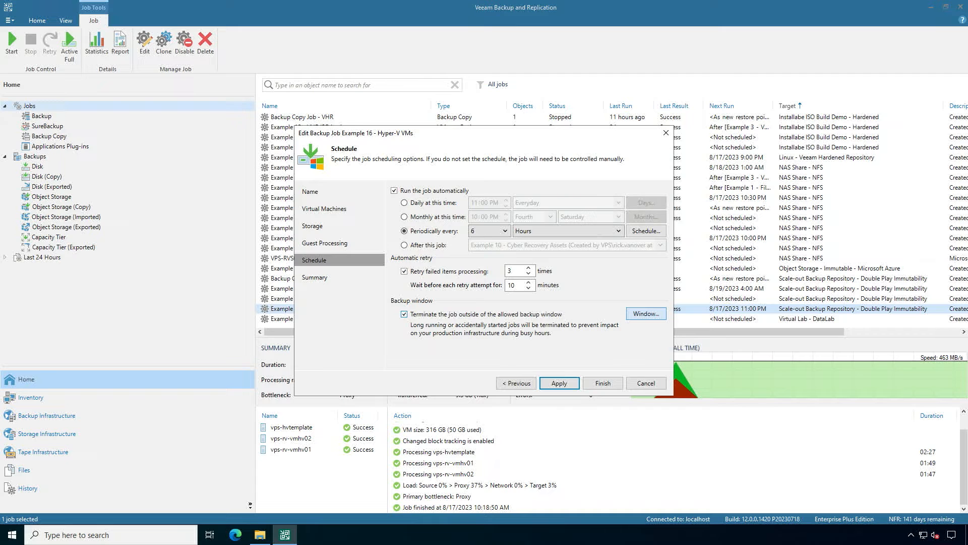
- Mark daytime weekday hours as Denied in the backup window, then finish saving the Example 16 job
click(646, 314)
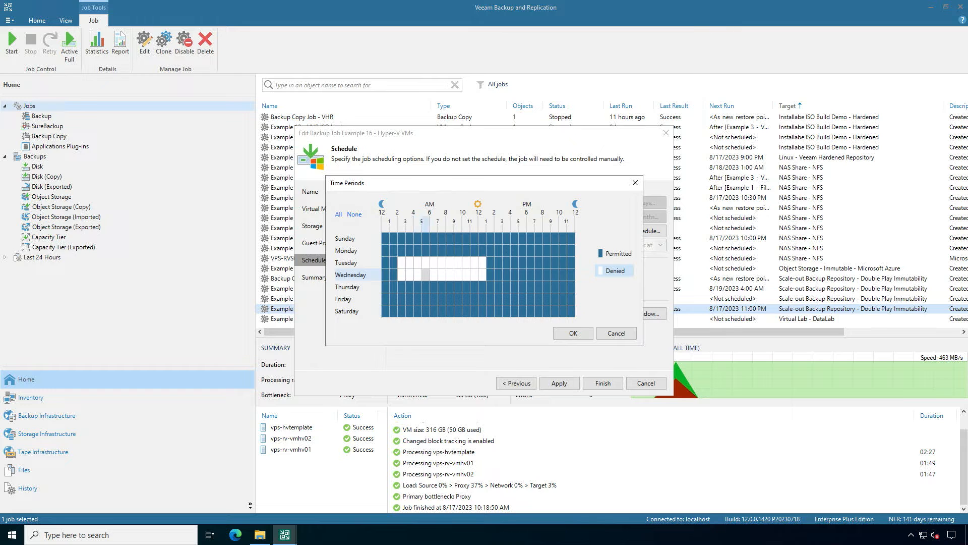
click(572, 333)
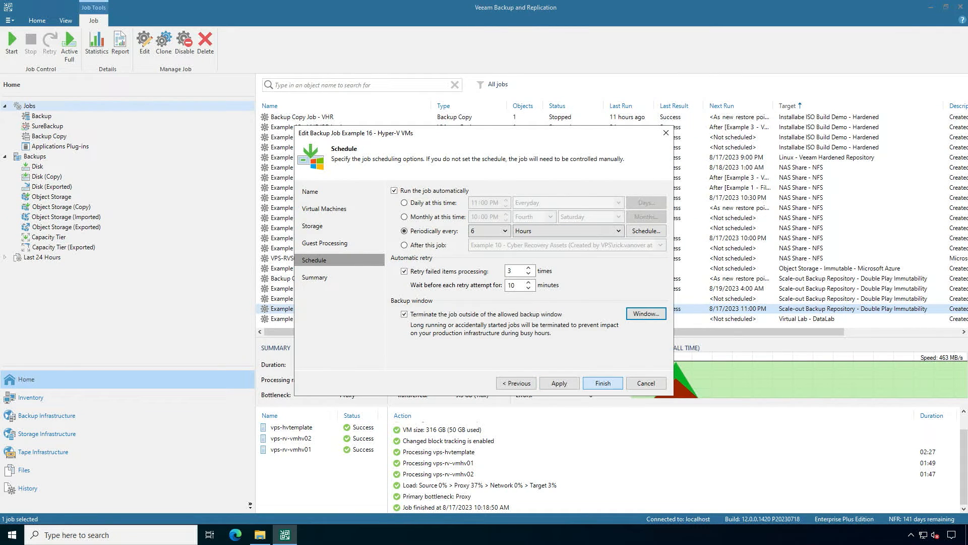
click(601, 382)
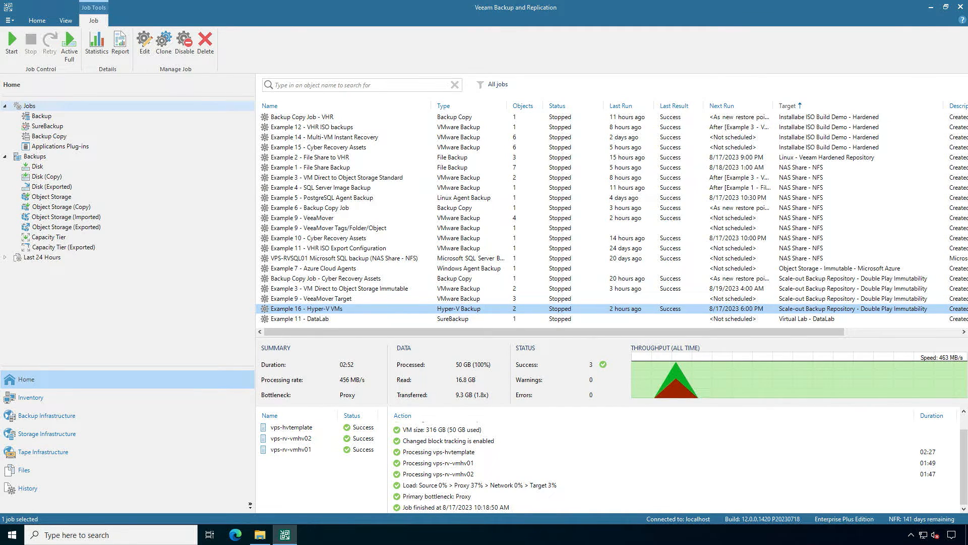
- Browse Disk and Object Storage backups and select vps-rv-vmhv01 under Example 16
click(37, 166)
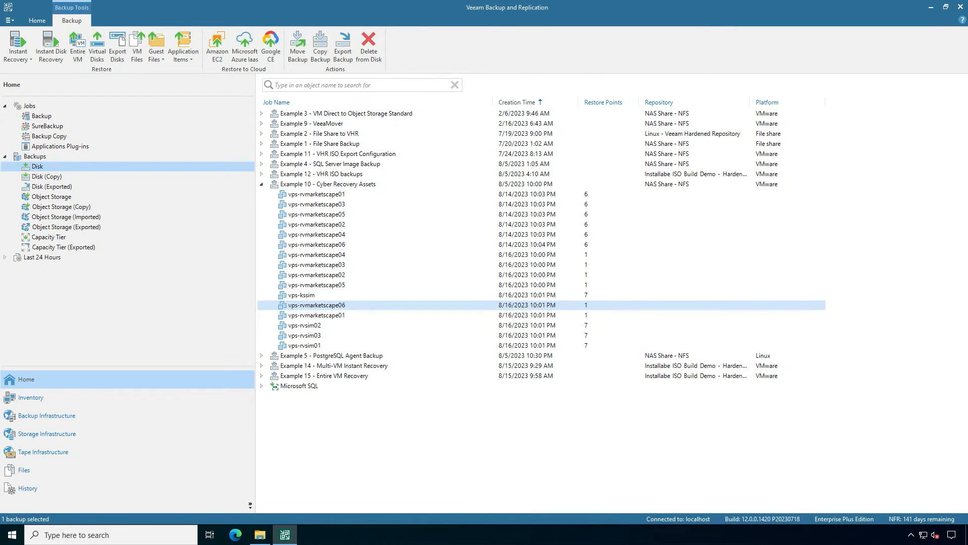
click(52, 196)
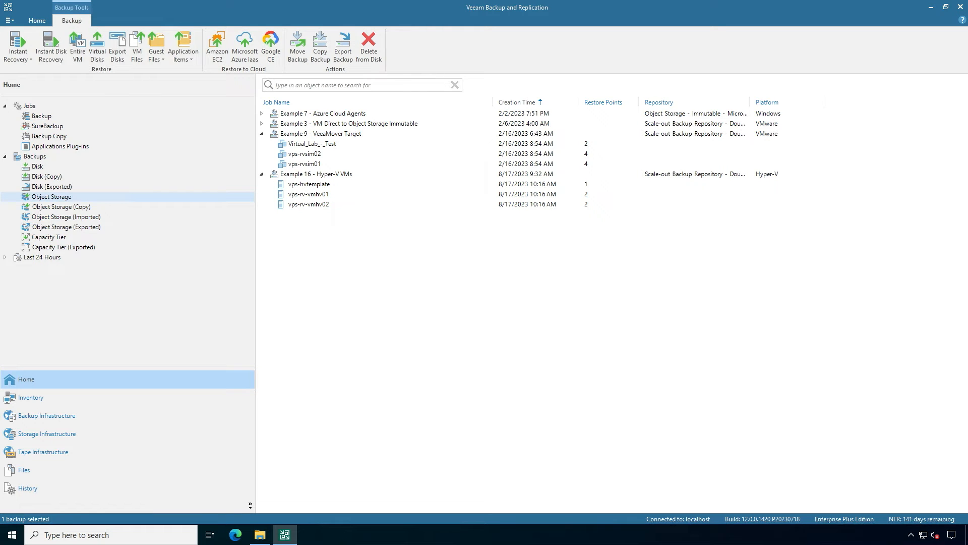
click(308, 194)
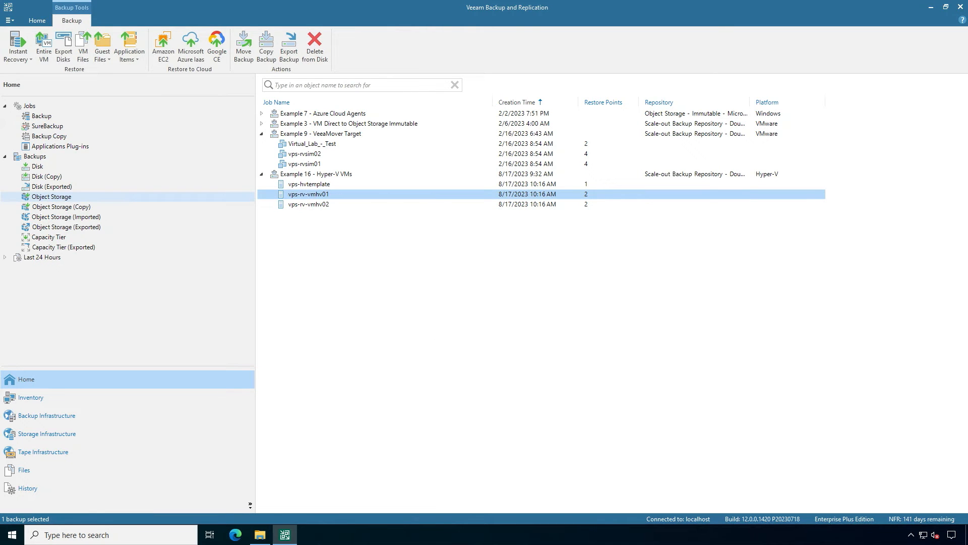
- View the vps-rv-vmhv01 restore menu, then select Example 16 - Hyper-V VMs under Backup jobs
right_click(308, 194)
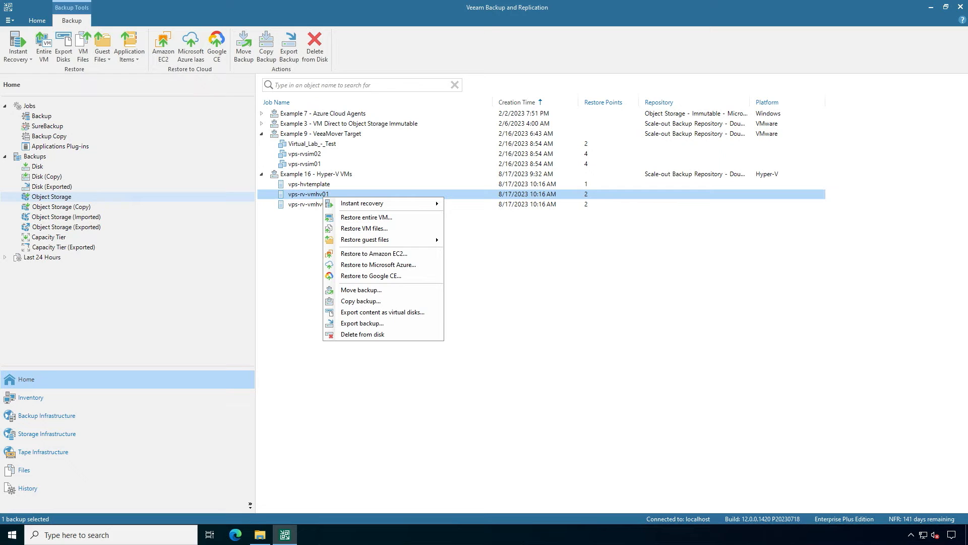
mouse_move(361, 203)
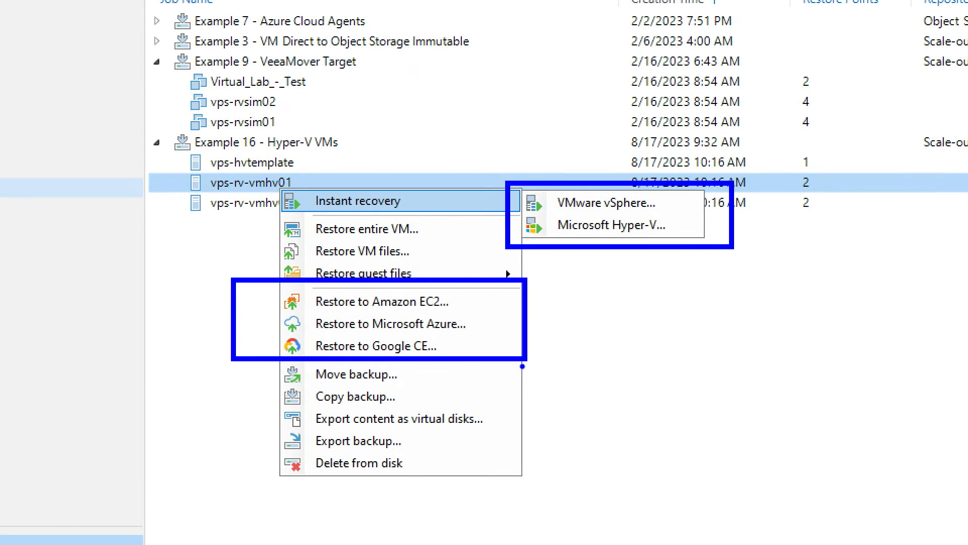
mouse_move(465, 324)
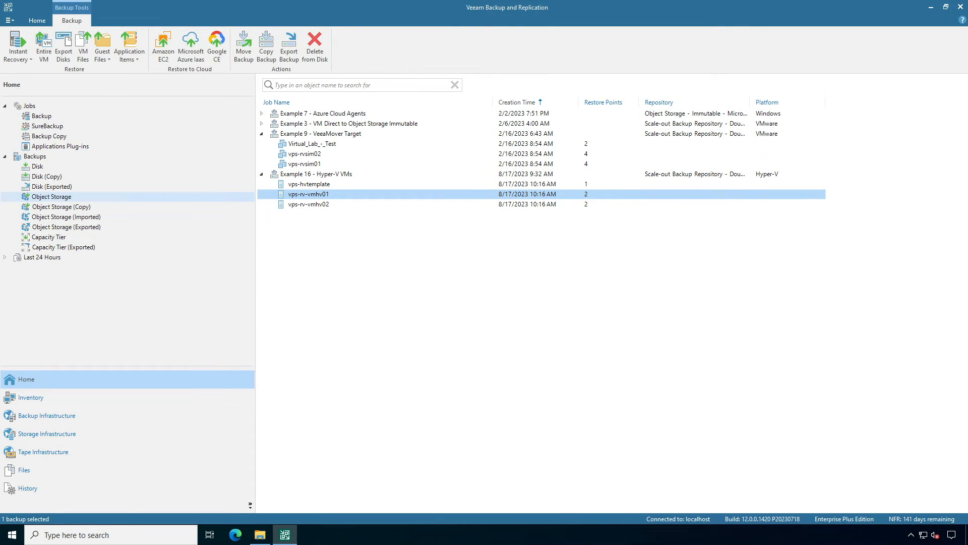
right_click(303, 163)
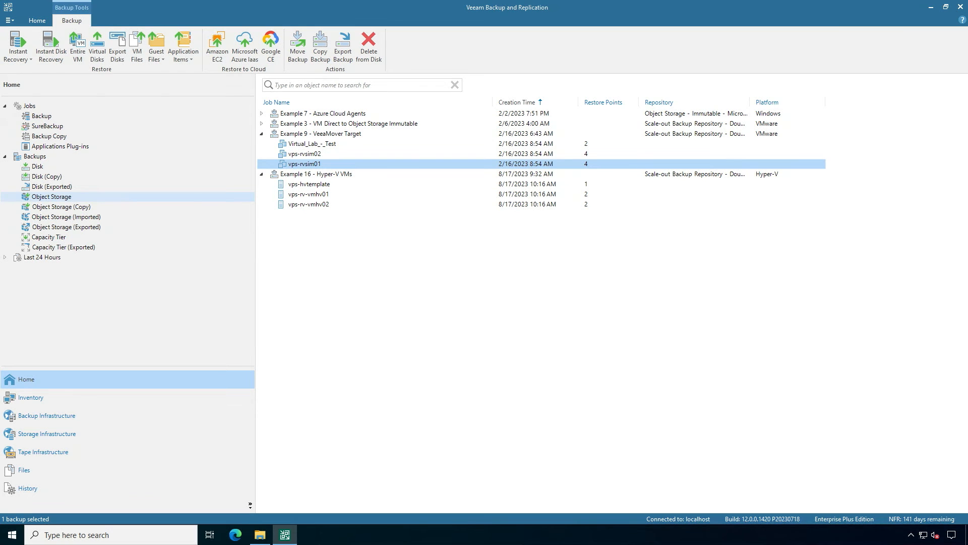
click(41, 116)
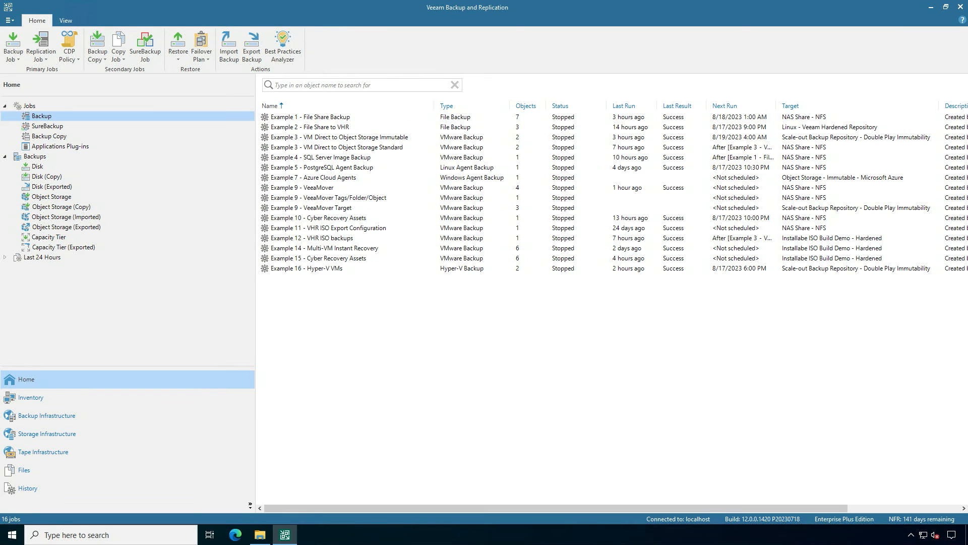
click(305, 268)
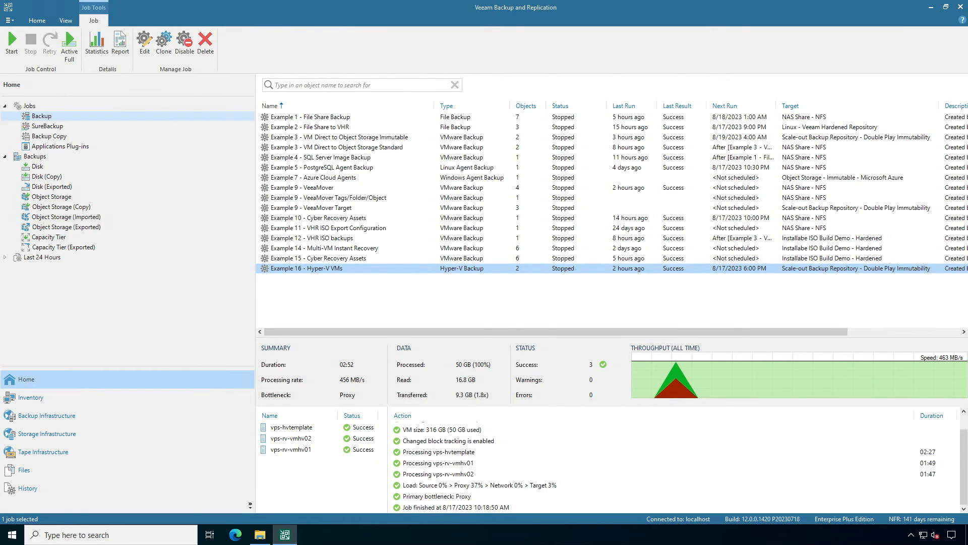